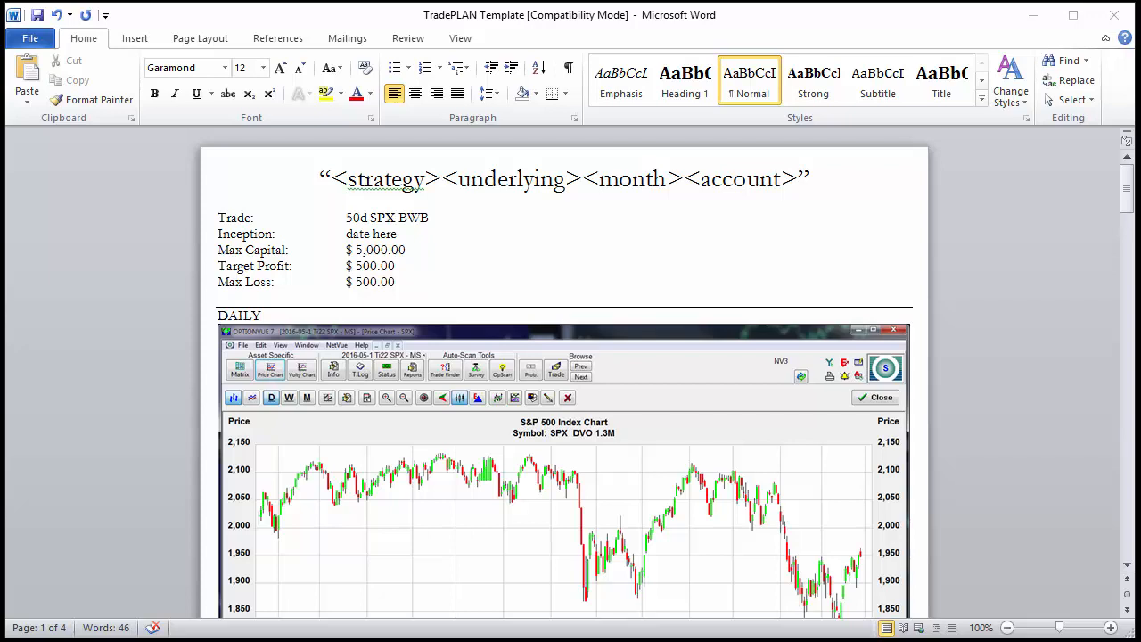
{"action": "mouse_move", "coordinate": [653, 239]}
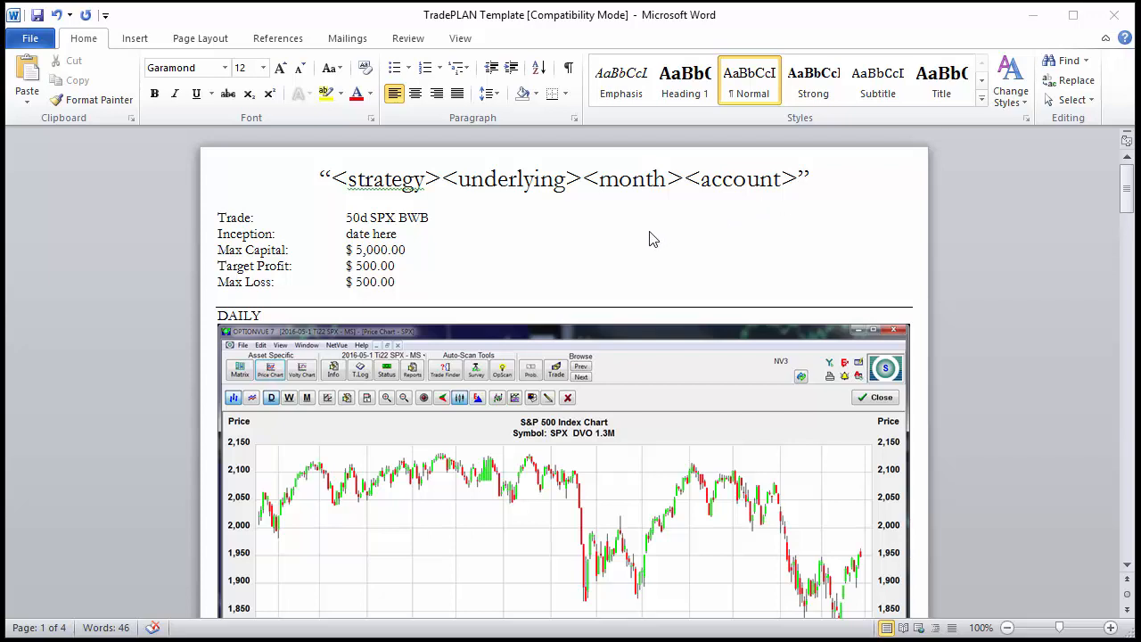
{"action": "mouse_move", "coordinate": [504, 215]}
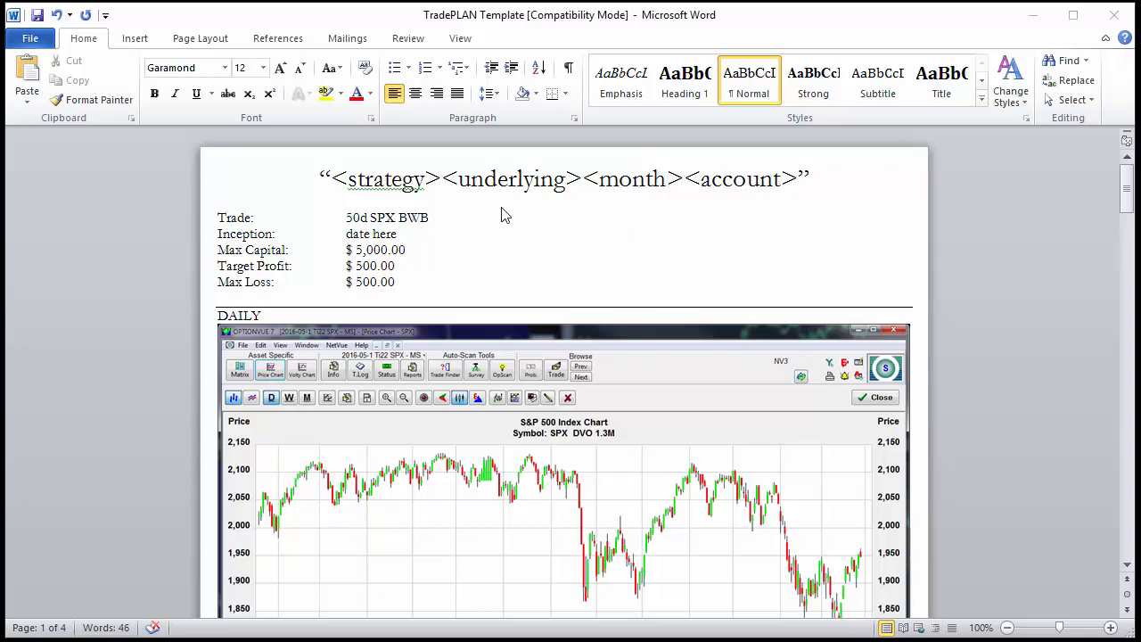
{"action": "mouse_move", "coordinate": [385, 187]}
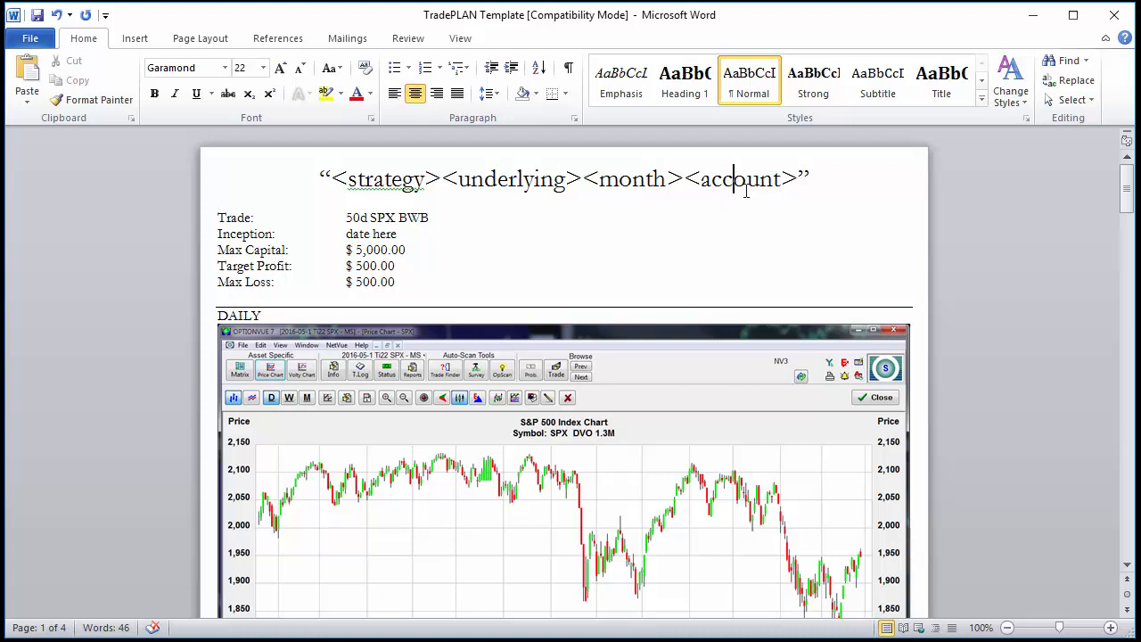
{"action": "mouse_move", "coordinate": [488, 197]}
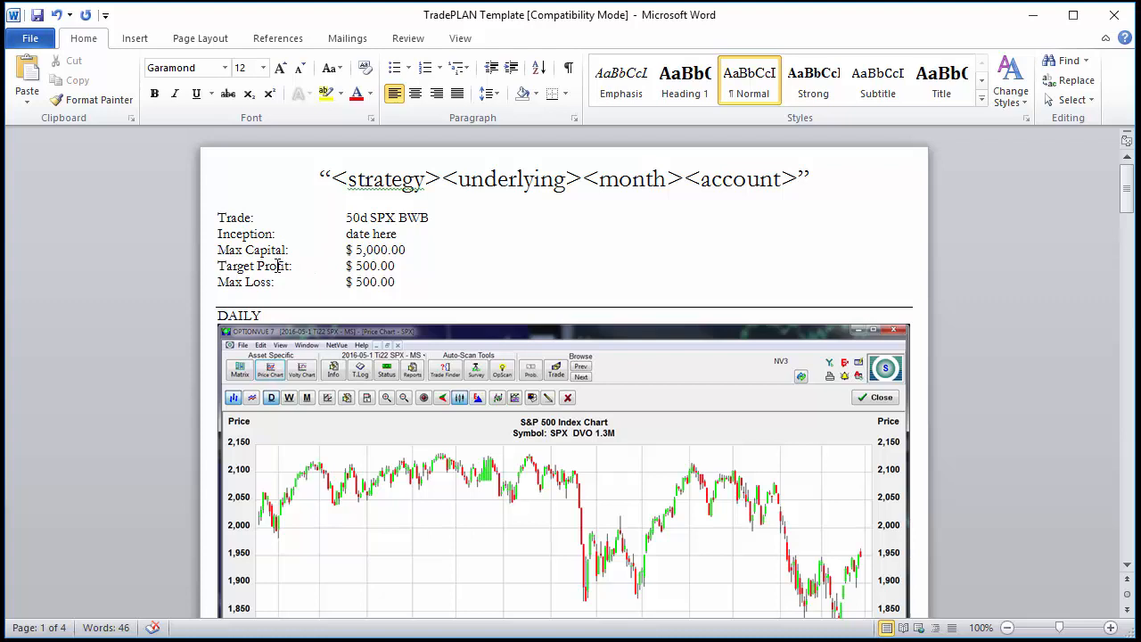
Step: Scroll to page 2 and click among the three 2.26.2016 Trade, Analyze and Price Action INCEPTION lines
{"action": "scroll", "scroll_direction": "down", "scroll_amount": 3}
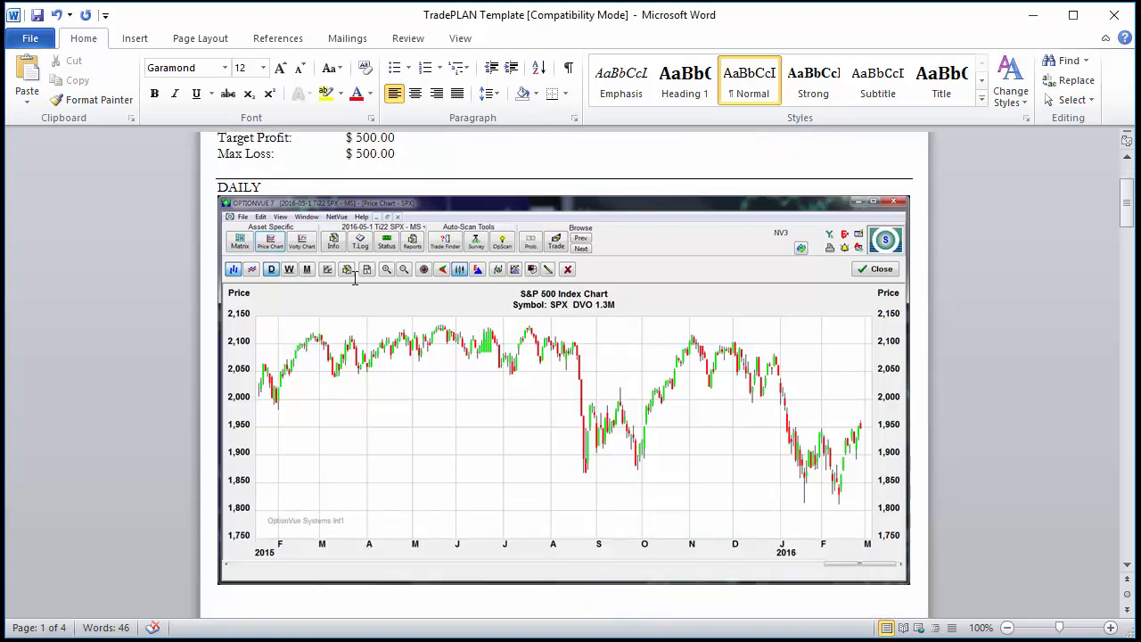
{"action": "scroll", "scroll_direction": "down", "scroll_amount": 3}
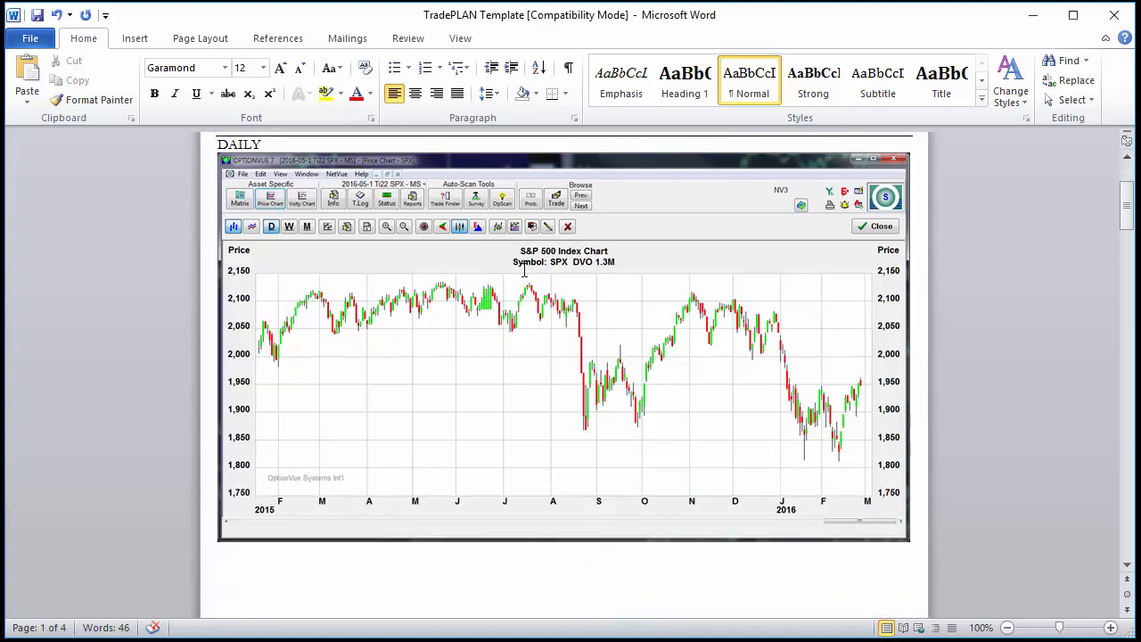
{"action": "mouse_move", "coordinate": [584, 274]}
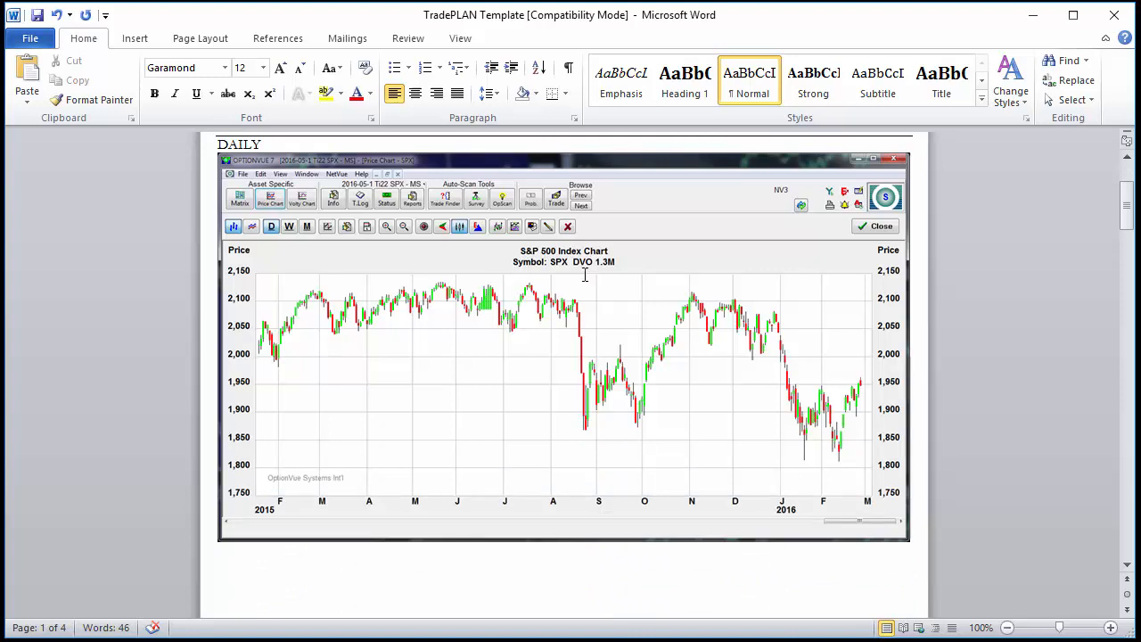
{"action": "scroll", "scroll_direction": "down", "scroll_amount": 3}
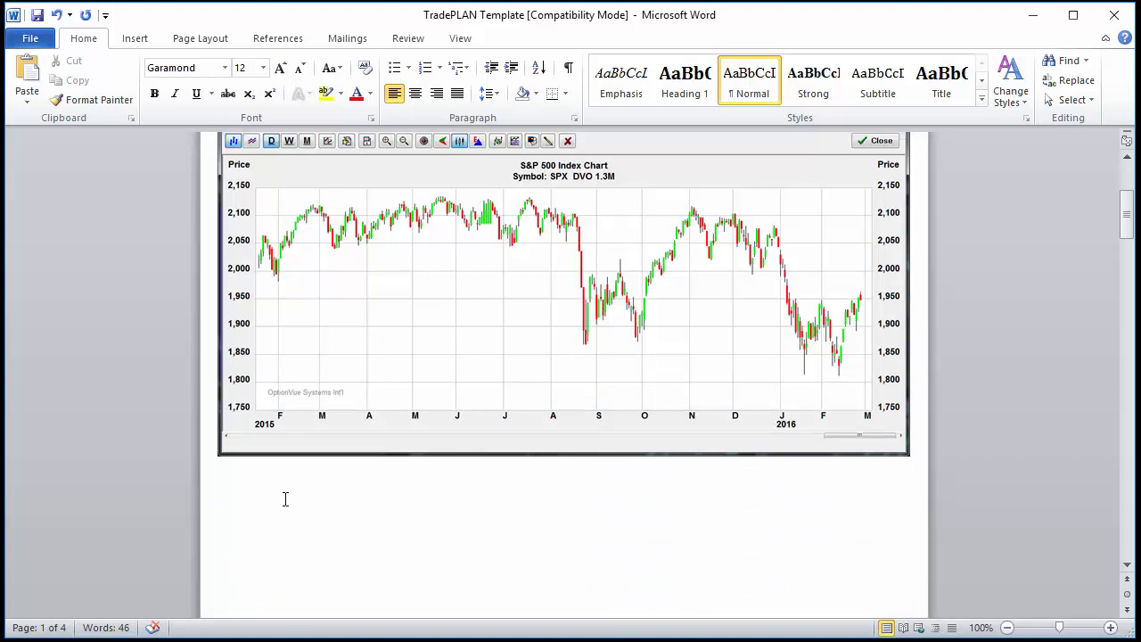
{"action": "mouse_move", "coordinate": [819, 308]}
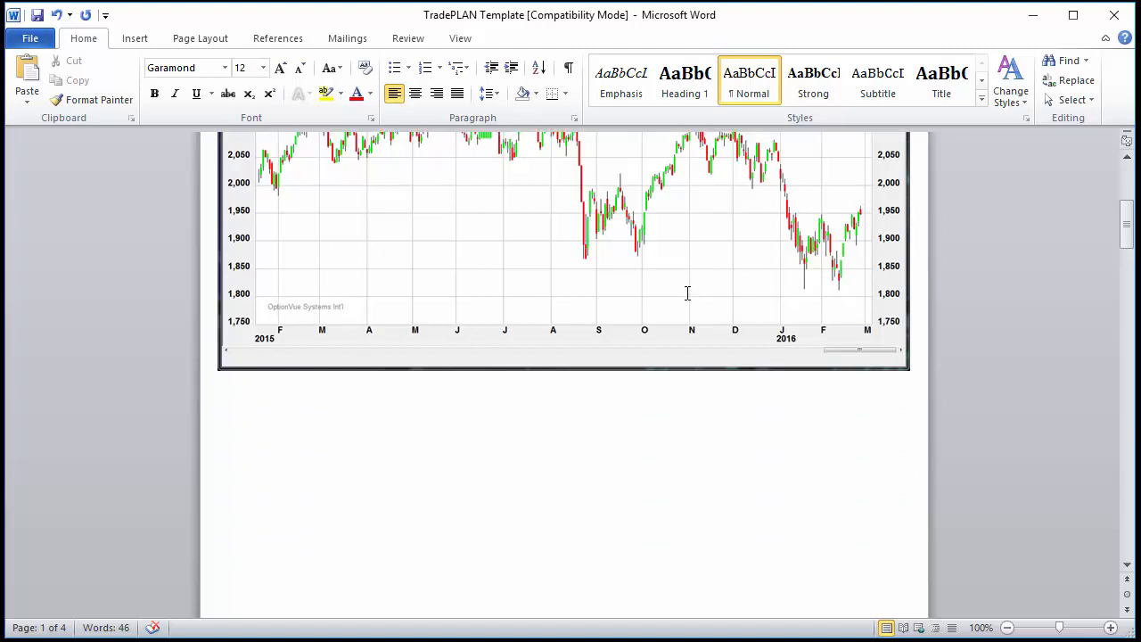
{"action": "scroll", "scroll_direction": "down", "scroll_amount": 3}
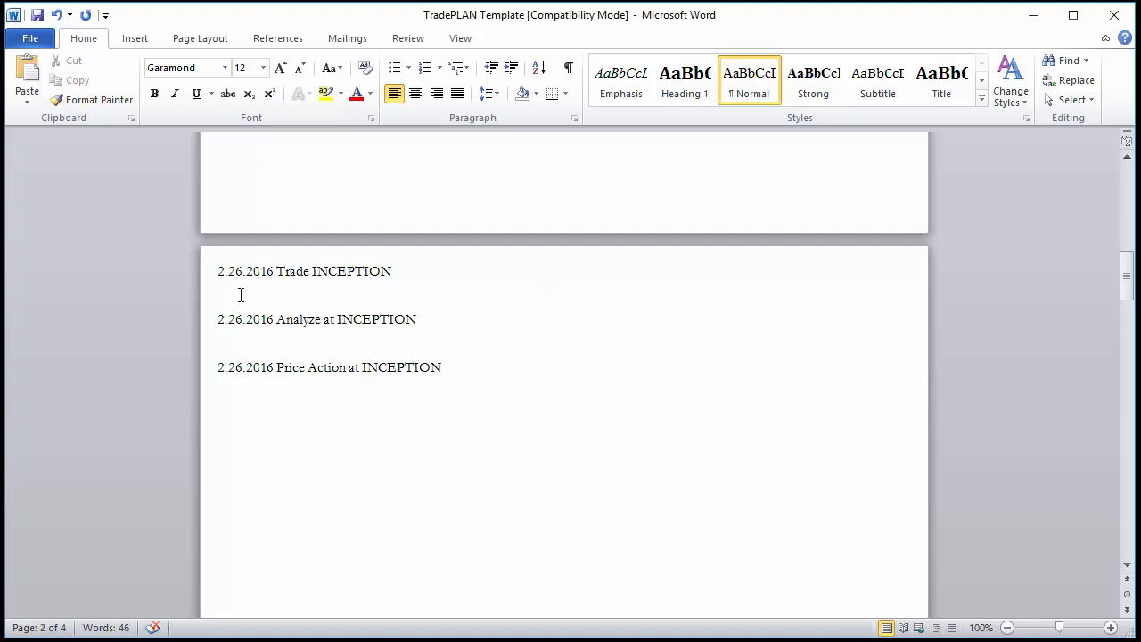
{"action": "mouse_move", "coordinate": [236, 295]}
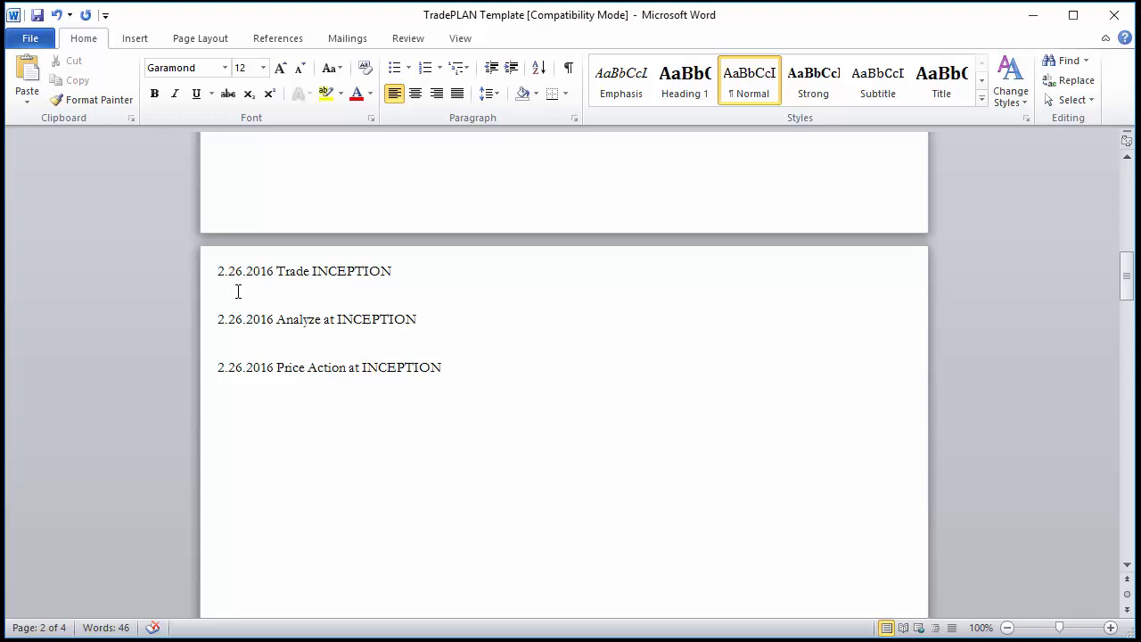
{"action": "left_click", "coordinate": [260, 337]}
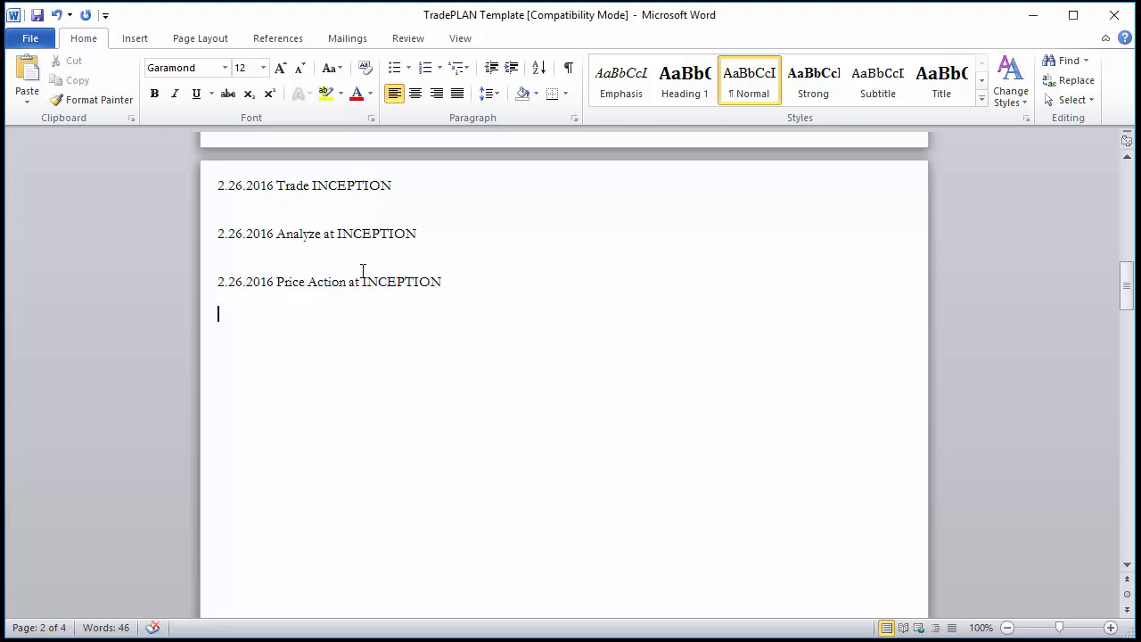
{"action": "mouse_move", "coordinate": [286, 205]}
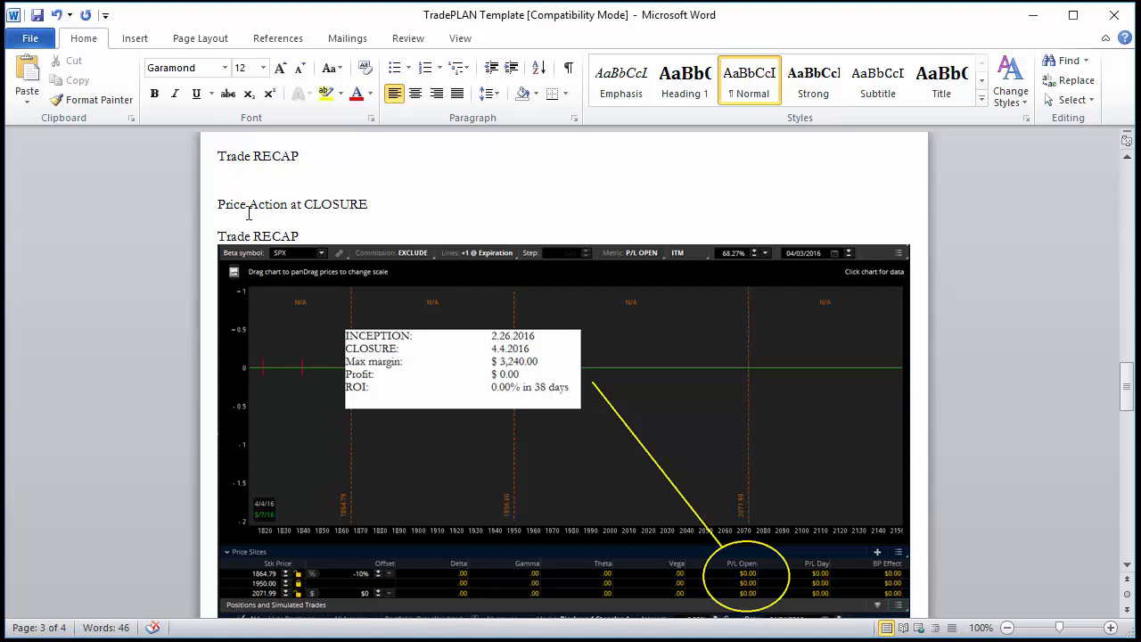
{"action": "mouse_move", "coordinate": [248, 214]}
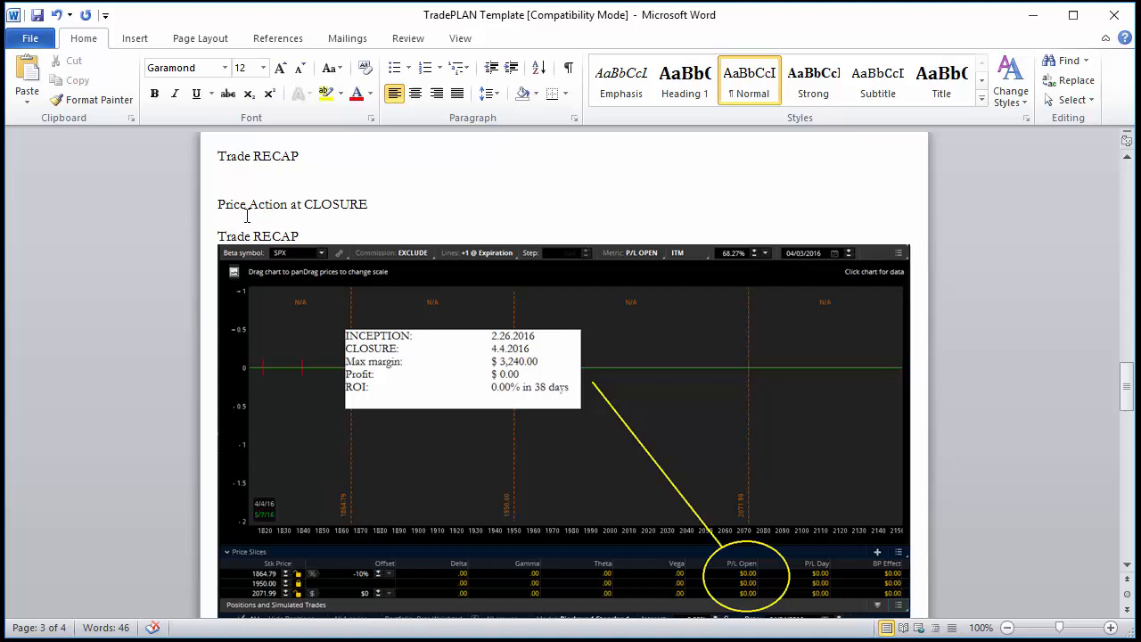
{"action": "mouse_move", "coordinate": [418, 368]}
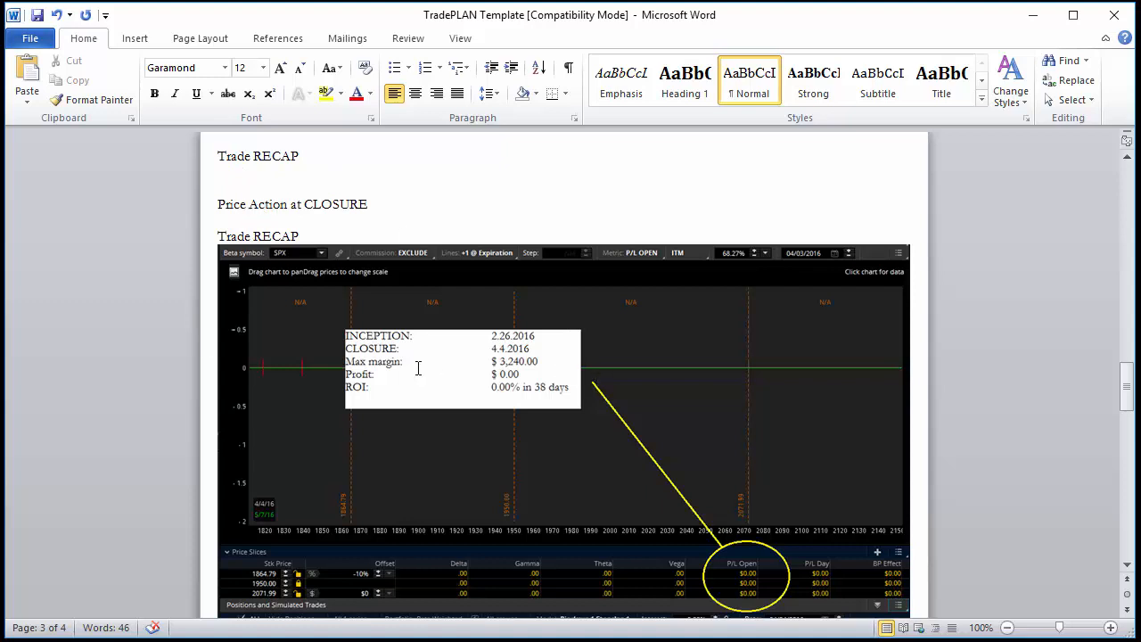
{"action": "mouse_move", "coordinate": [310, 313]}
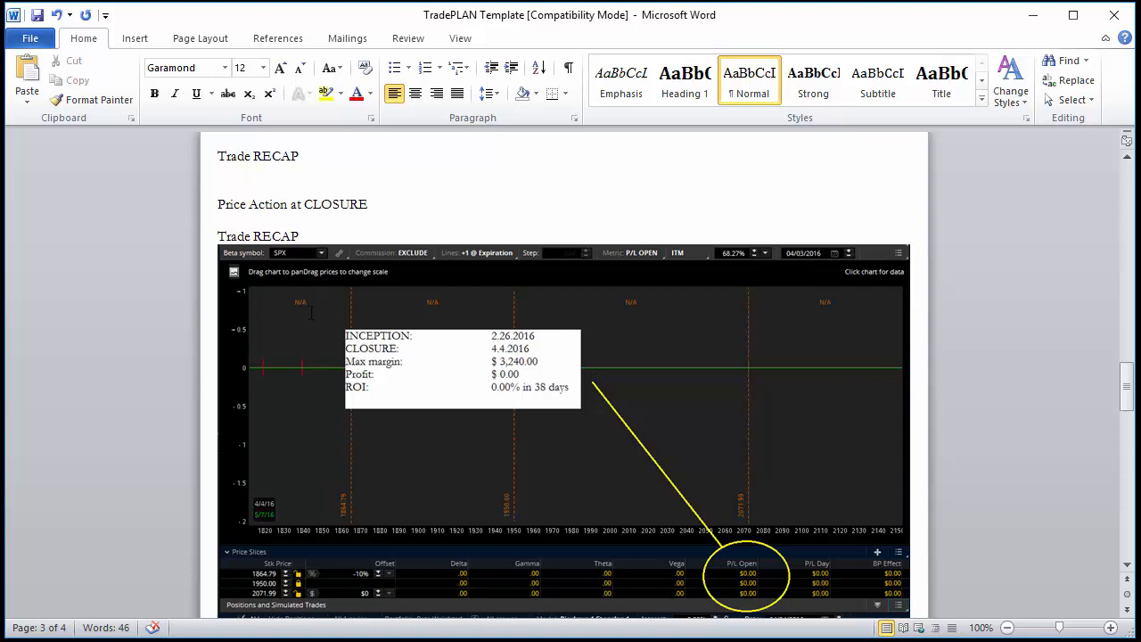
Step: Scroll to page 3 to view the Trade RECAP chart and Reports OV gain/loss report
{"action": "scroll", "scroll_direction": "down", "scroll_amount": 3}
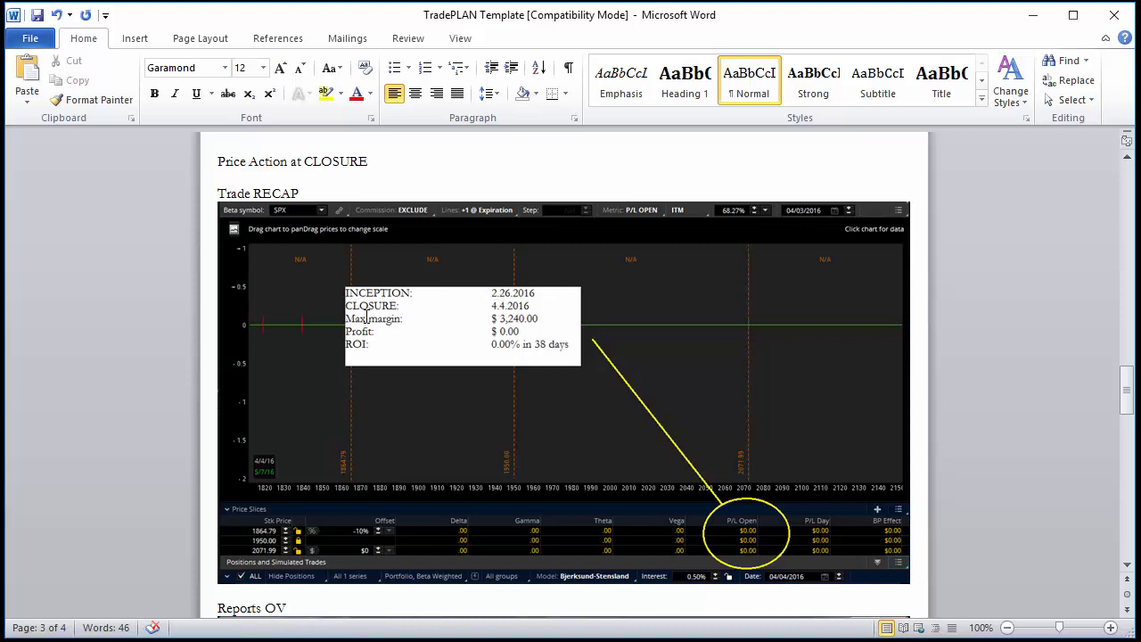
{"action": "scroll", "scroll_direction": "down", "scroll_amount": 3}
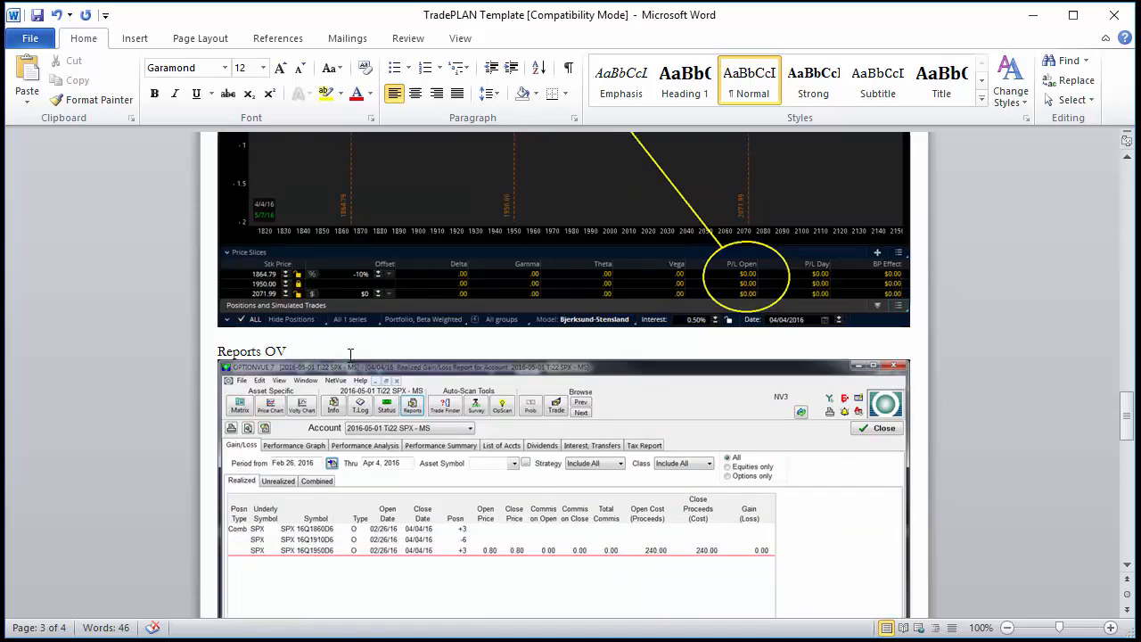